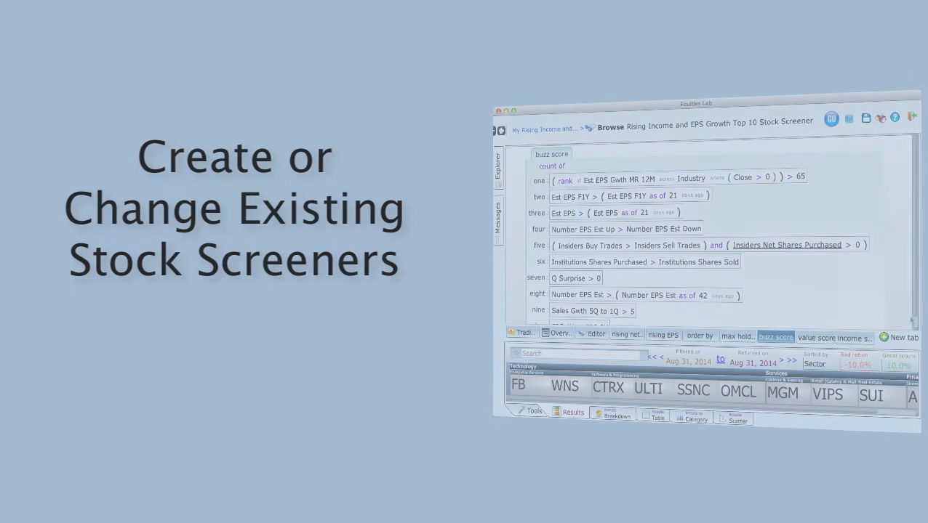
Choose to create a new stock screener named My Screener.
left_click(853, 337)
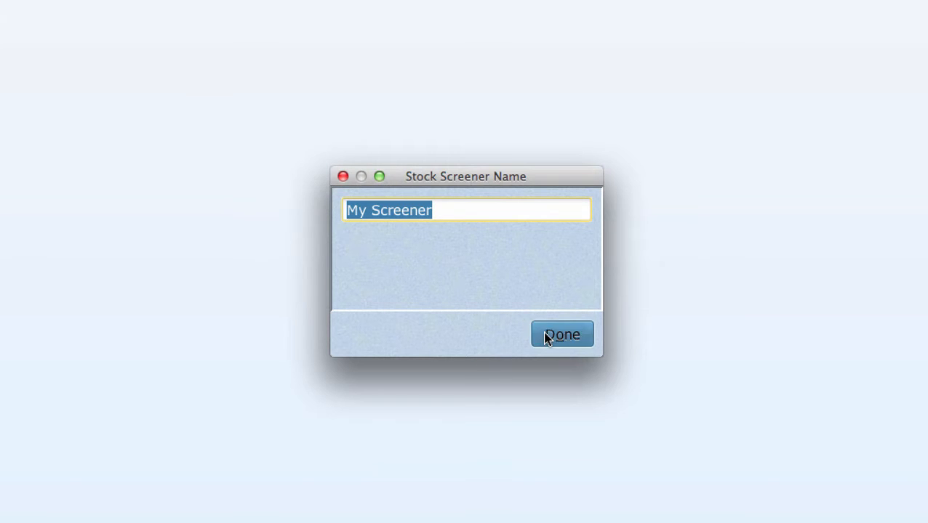
Confirm the name My Screener and begin a less-than (x < y) screening condition.
left_click(561, 335)
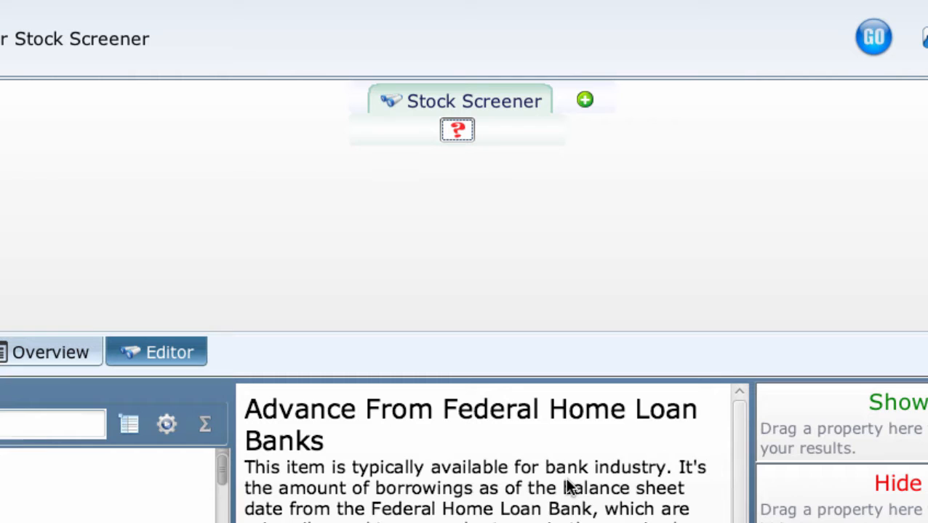
mouse_move(569, 483)
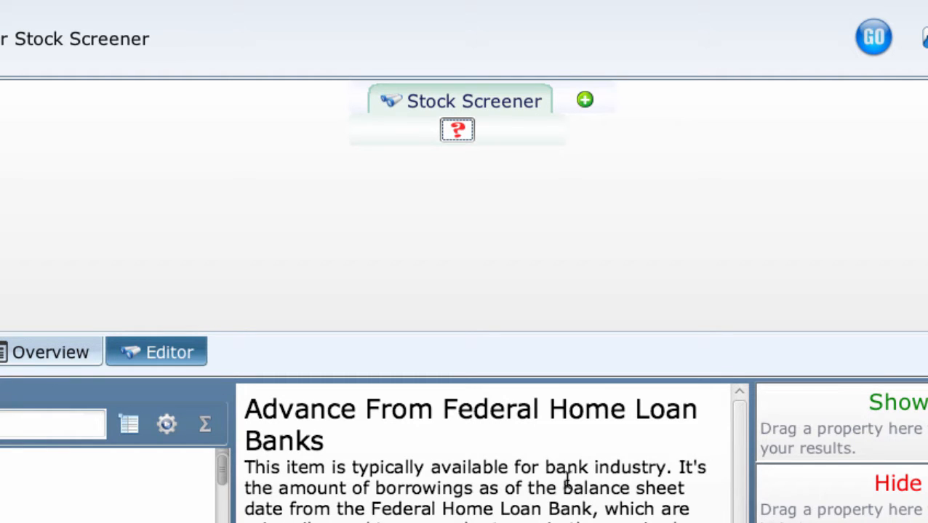
left_click(458, 129)
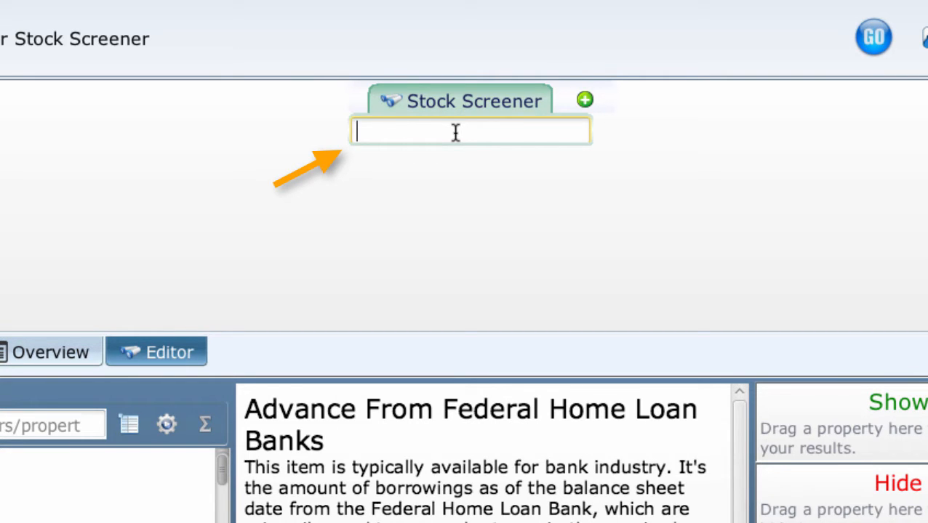
type("<")
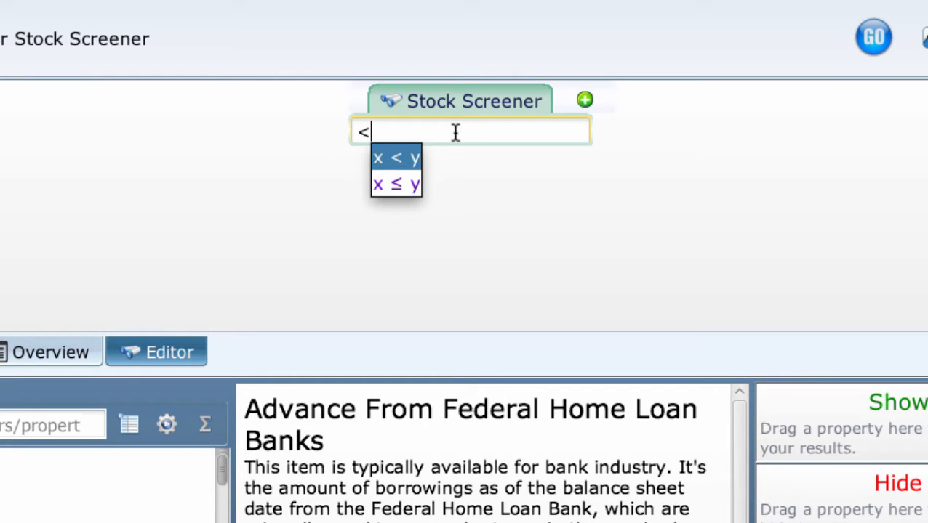
left_click(395, 158)
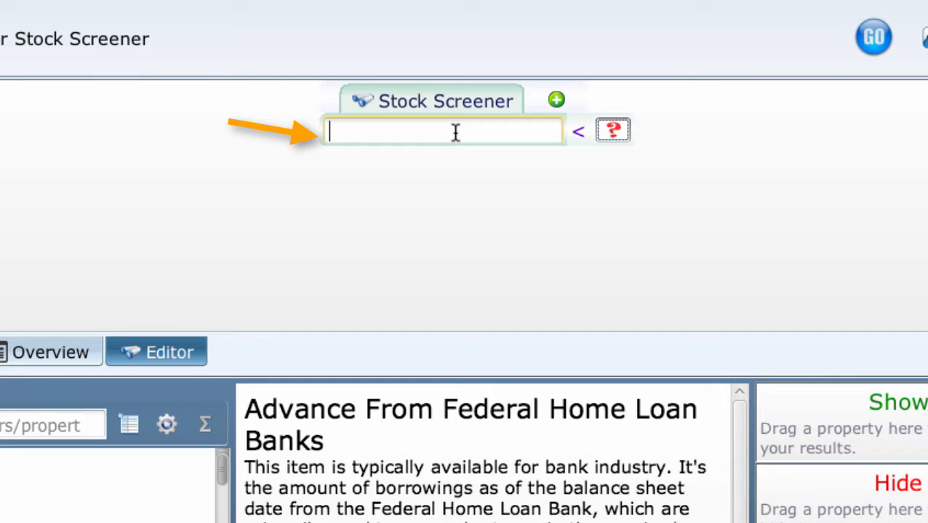
Complete the rule as P/E < 10.
type("pe")
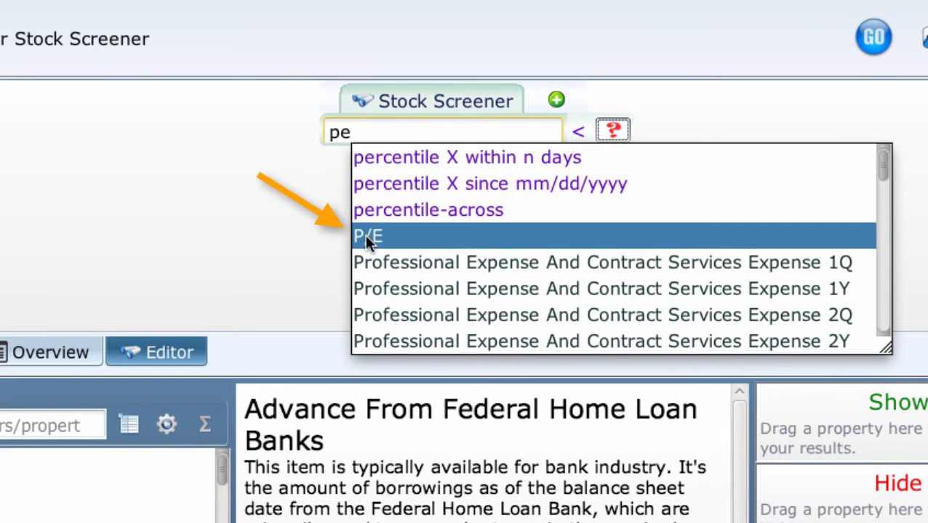
left_click(367, 236)
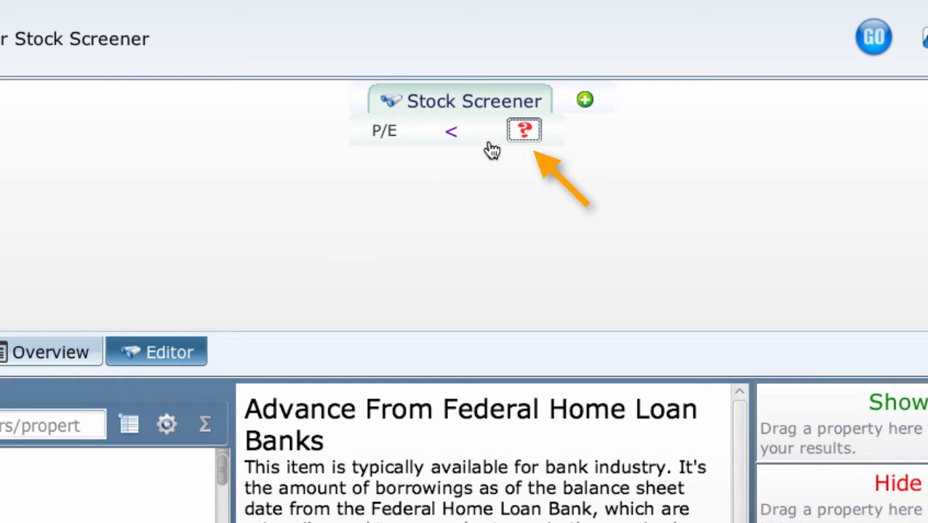
left_click(524, 130)
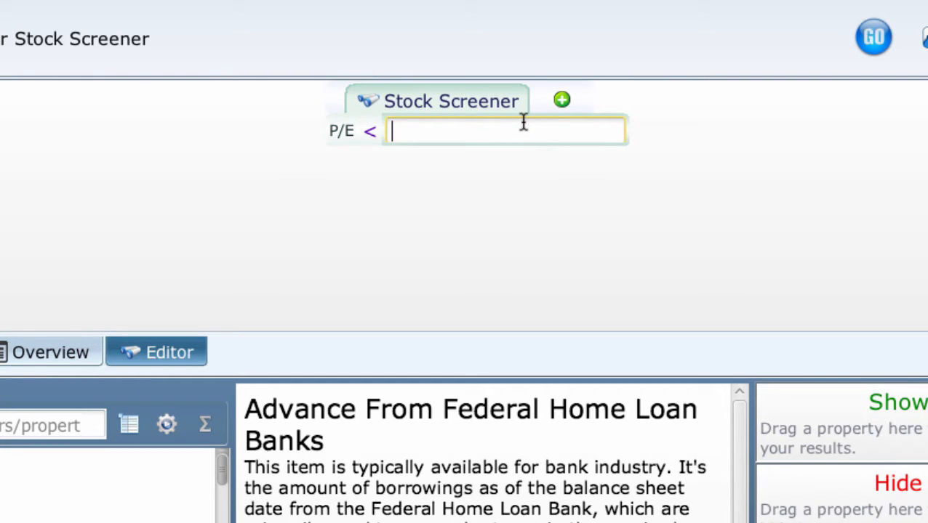
type("10")
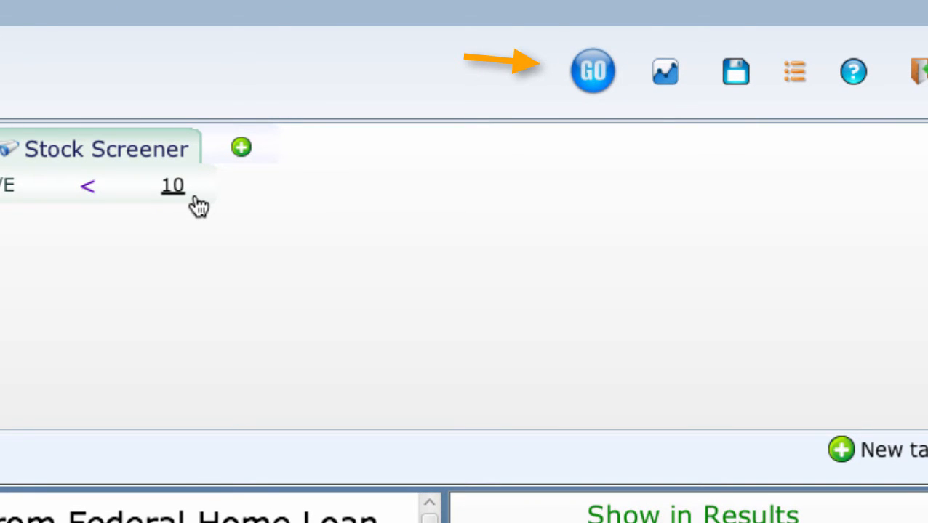
Run the P/E < 10 screen and clear the Results Overview tip from the sector heatmap.
left_click(592, 70)
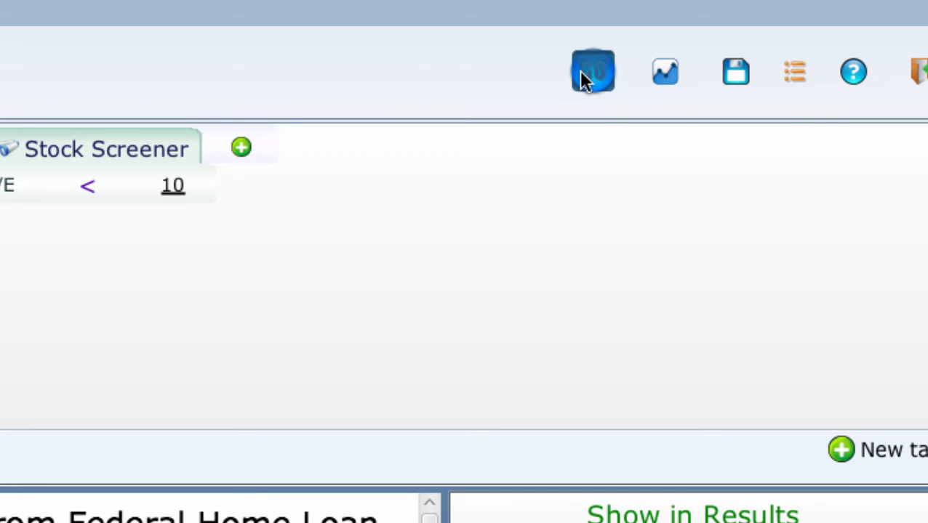
left_click(592, 71)
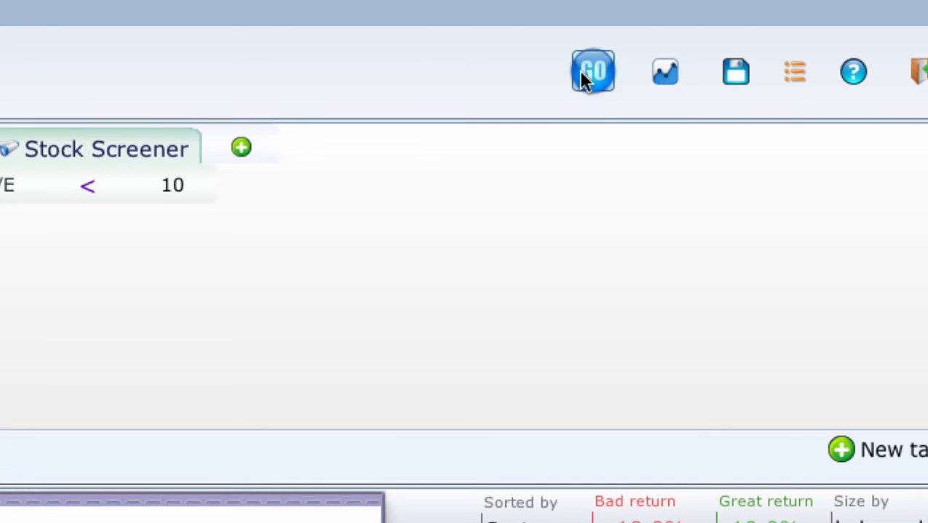
left_click(593, 71)
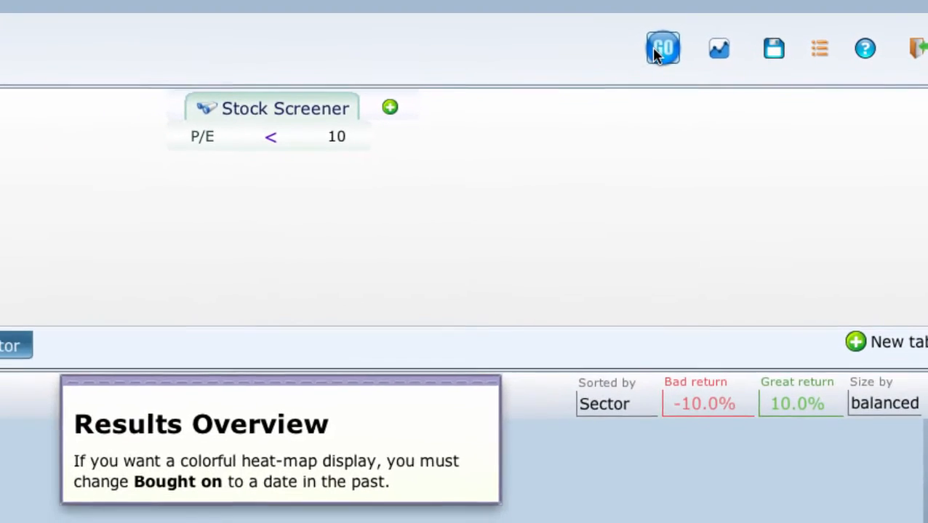
left_click(662, 48)
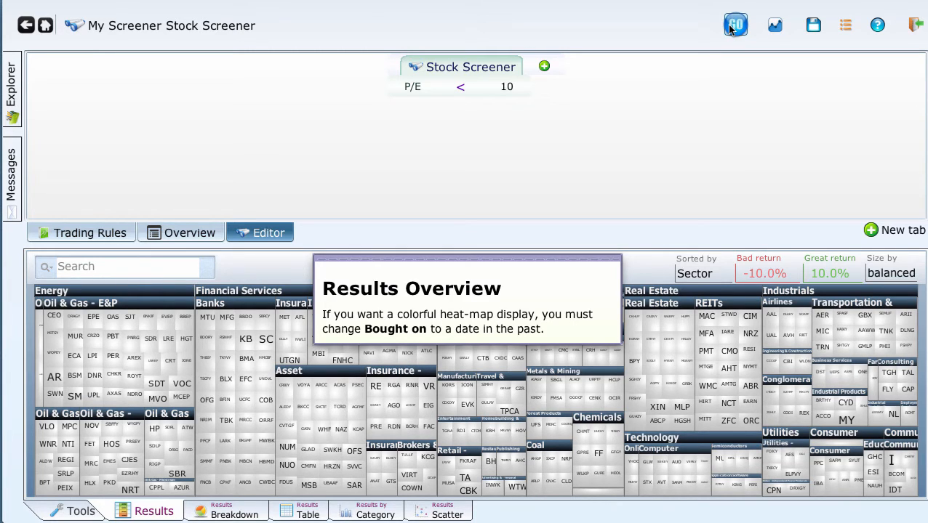
left_click(736, 25)
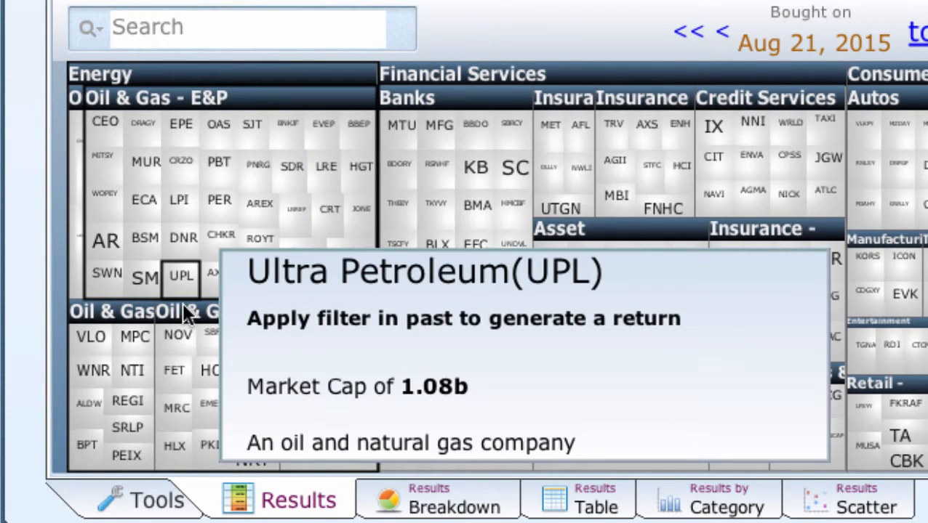
mouse_move(475, 124)
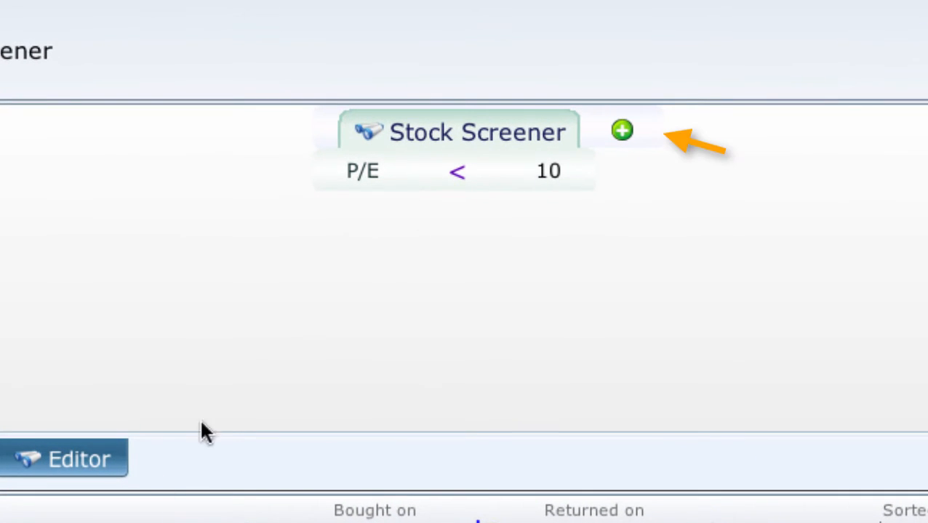
mouse_move(622, 134)
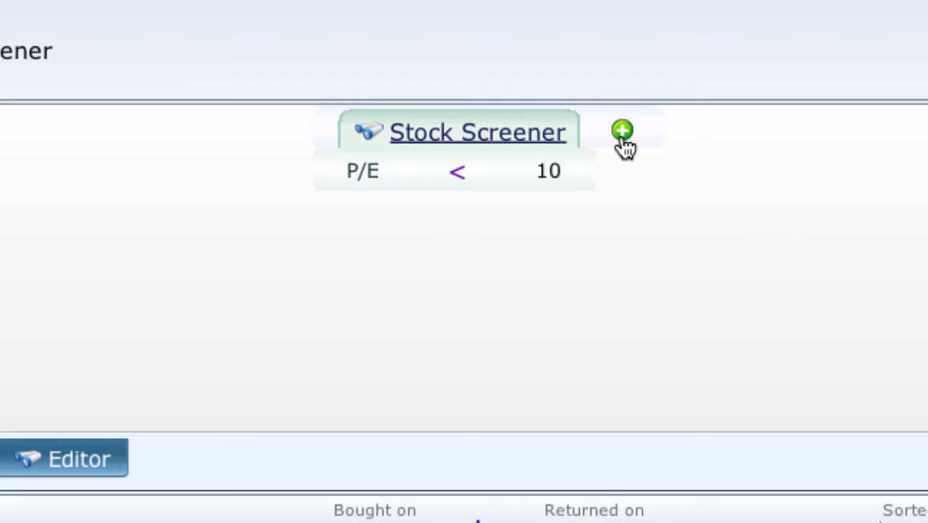
Add a second greater-than condition and search 'mark' for its field.
left_click(622, 131)
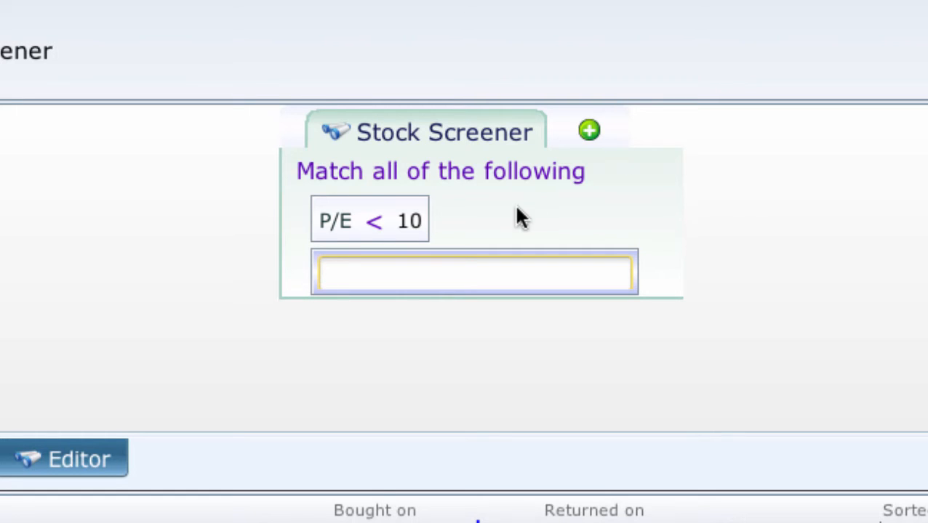
type(">")
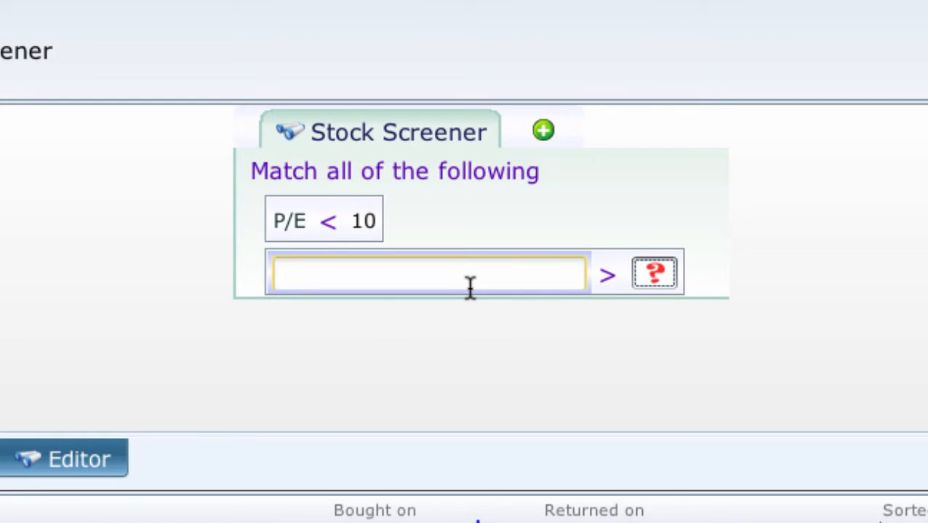
left_click(427, 274)
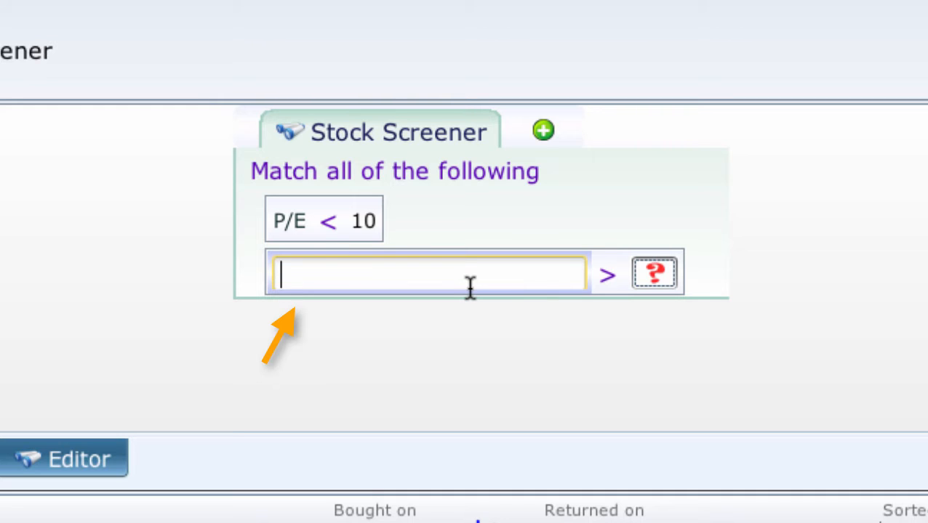
type("ma")
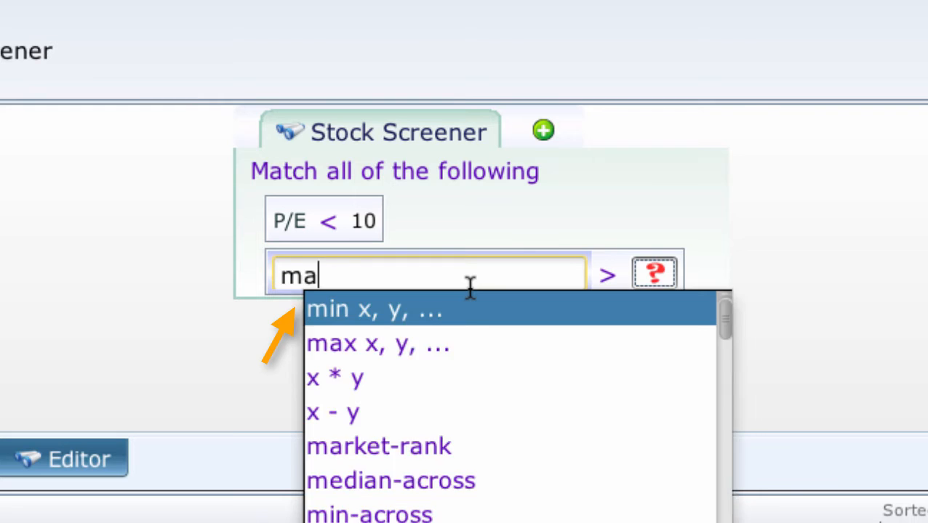
type("rk")
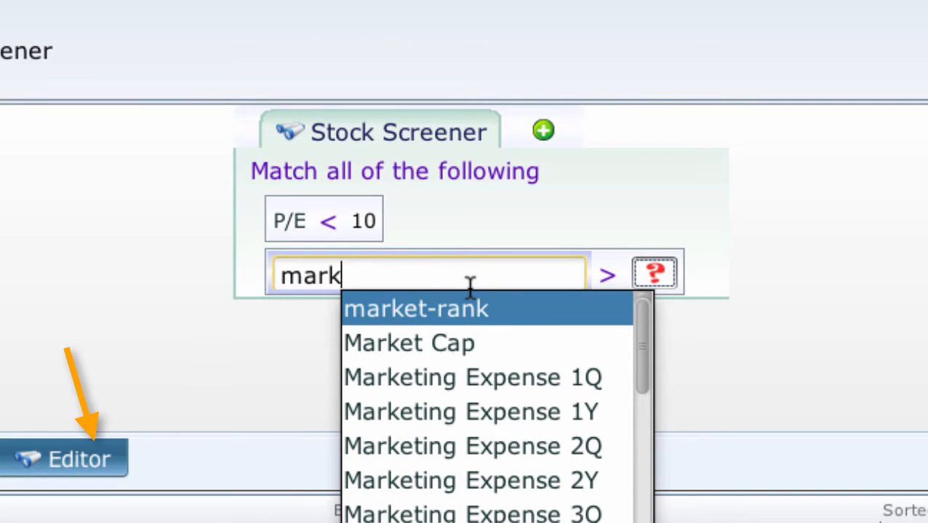
mouse_move(409, 344)
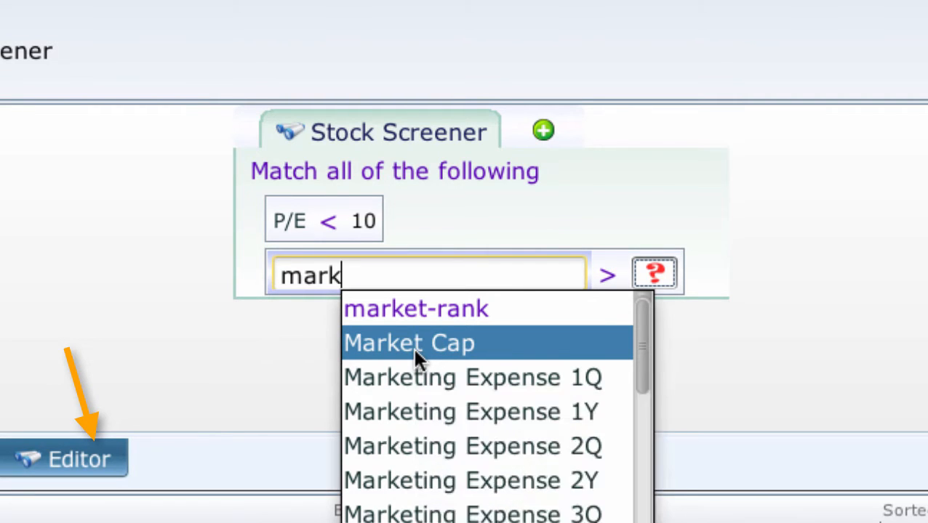
Complete the second rule as Market Cap > 30b.
left_click(409, 343)
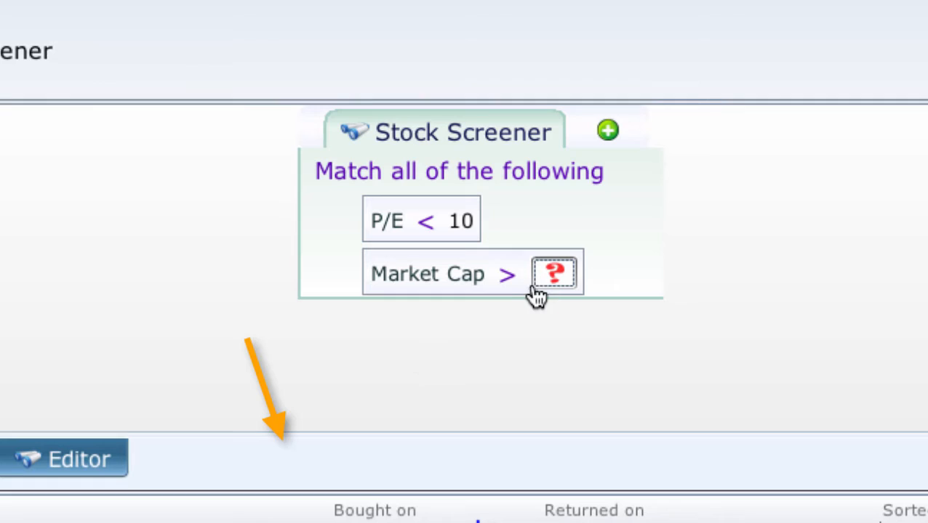
left_click(555, 274)
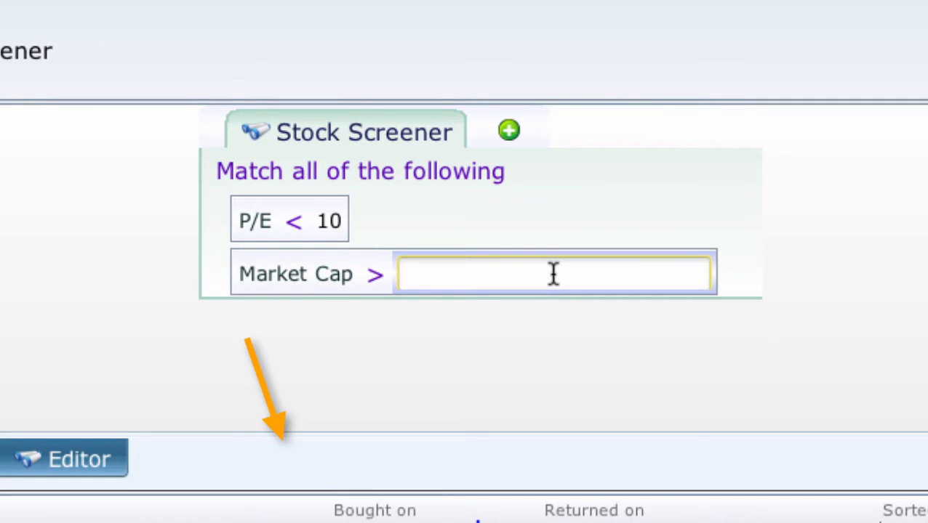
type("30")
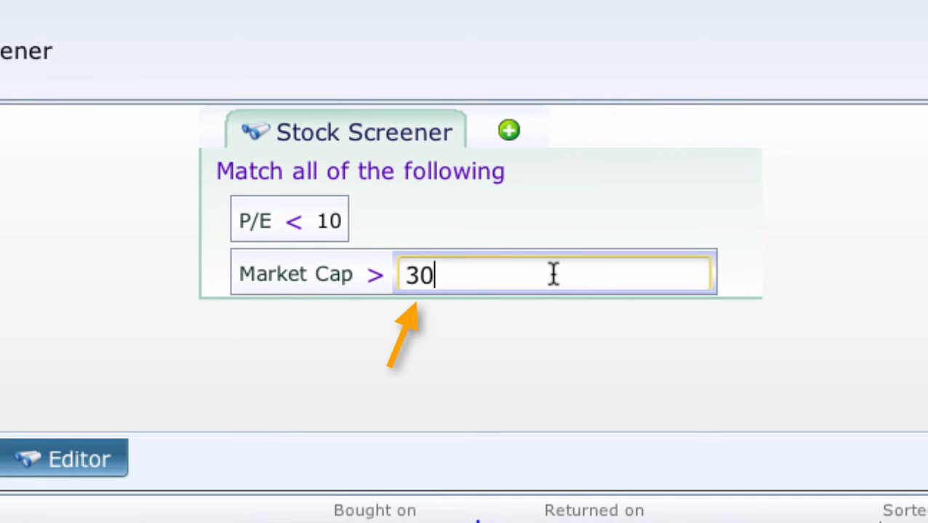
type("b")
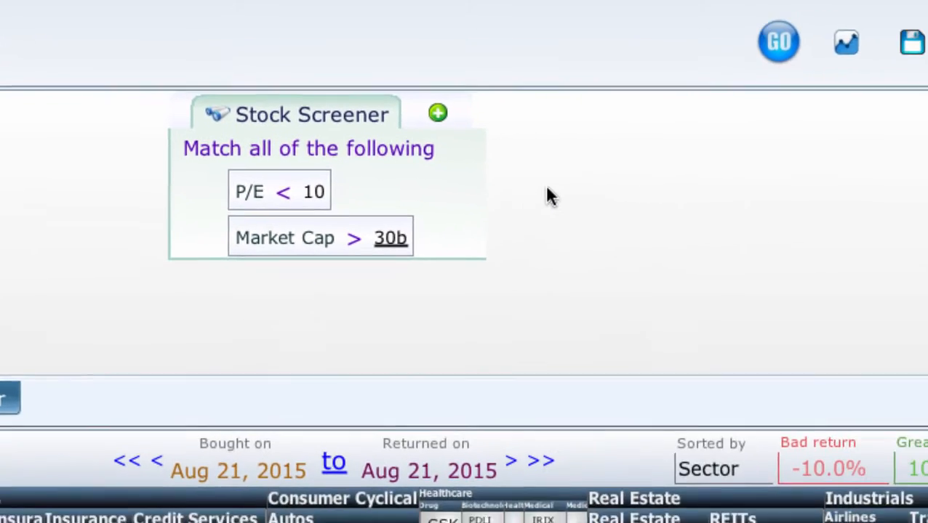
mouse_move(631, 39)
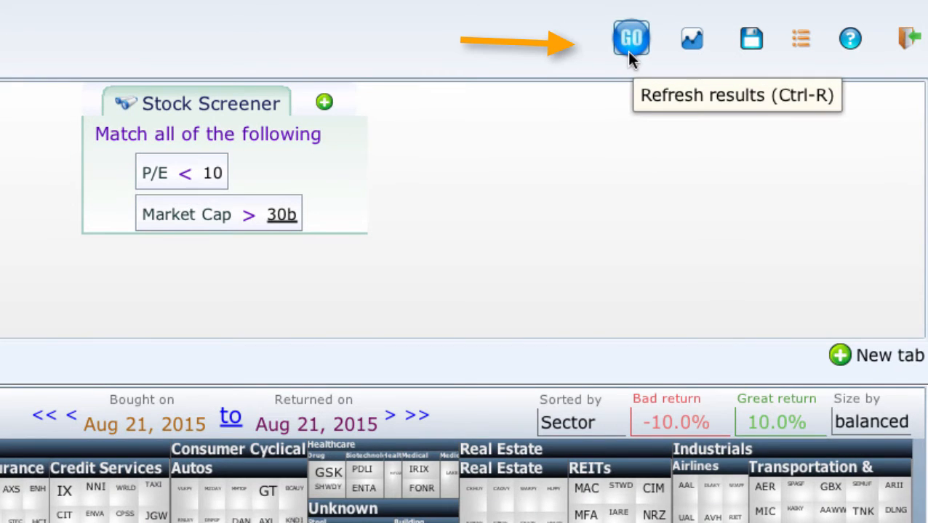
Rerun the screener with both rules to refresh the sector heatmap.
left_click(631, 37)
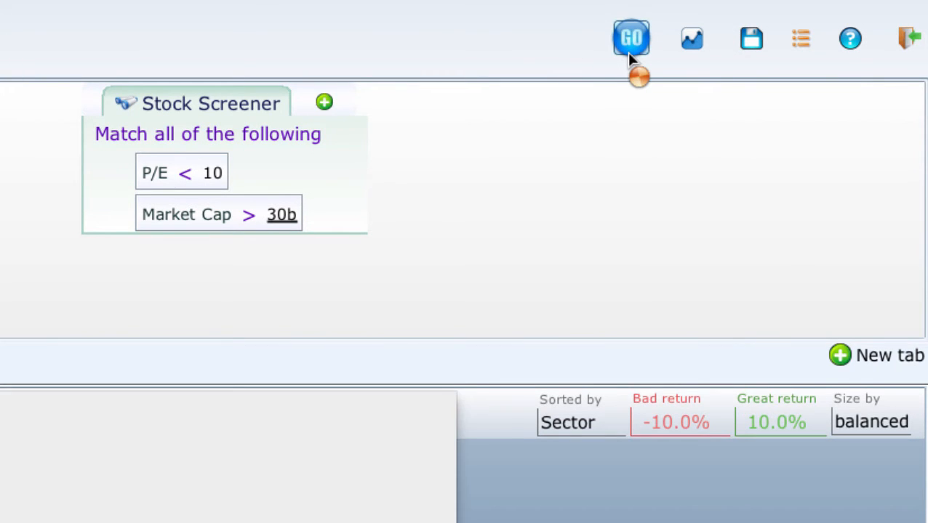
left_click(631, 38)
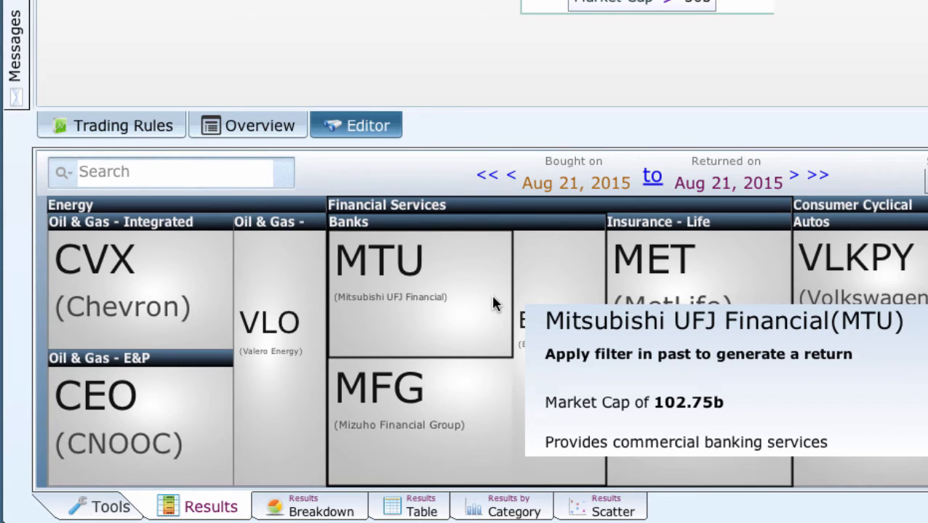
mouse_move(247, 301)
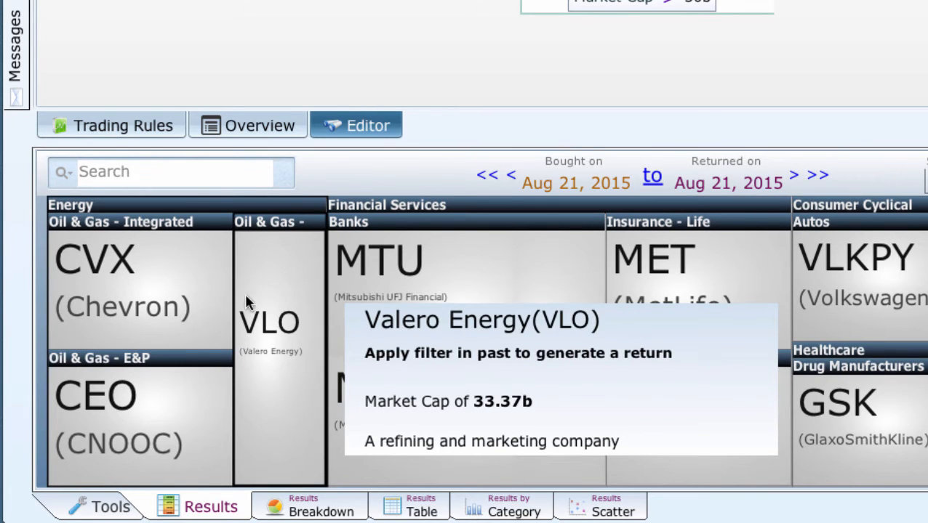
mouse_move(109, 323)
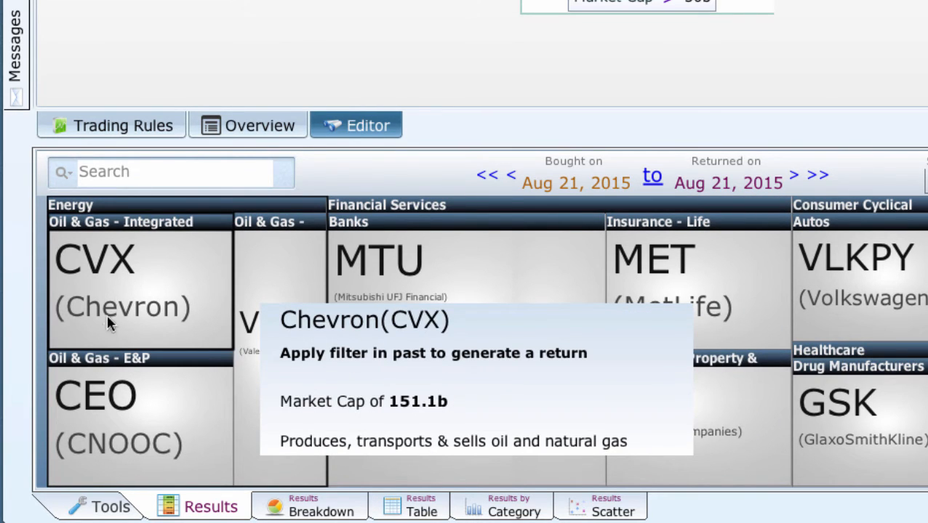
mouse_move(105, 432)
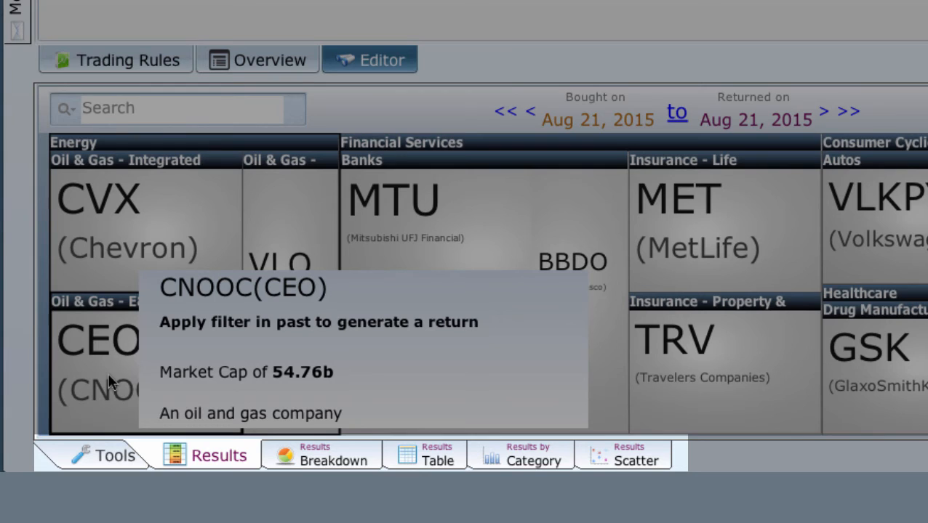
mouse_move(112, 473)
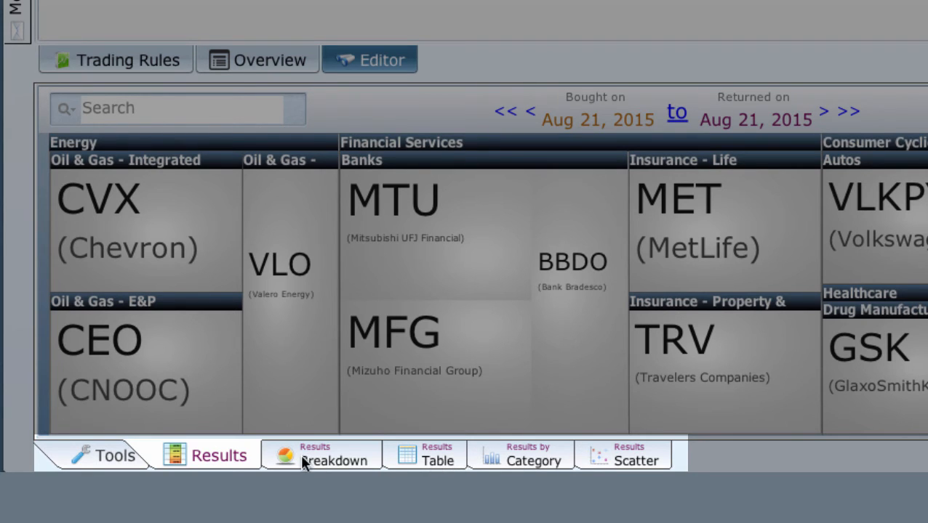
mouse_move(232, 464)
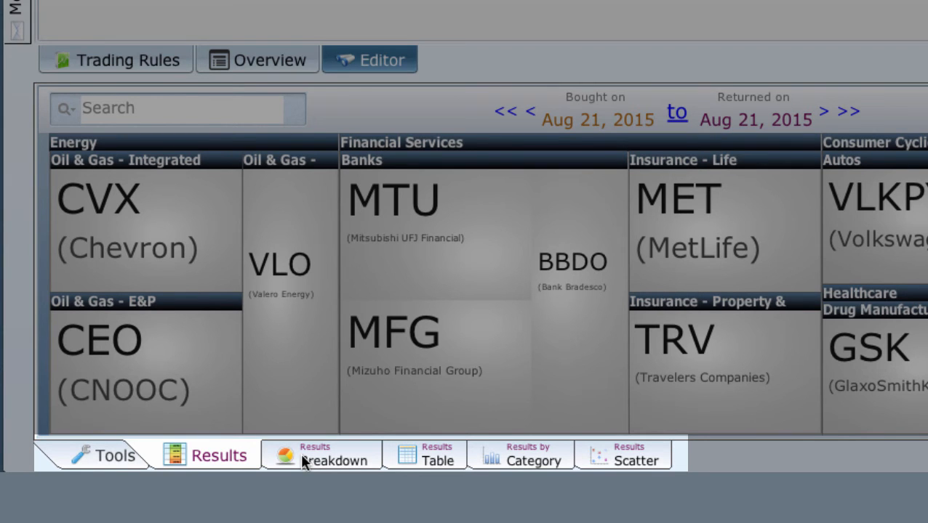
Switch to the Results Breakdown view of pie charts by market cap, beta, P/E, volume and sector.
left_click(320, 455)
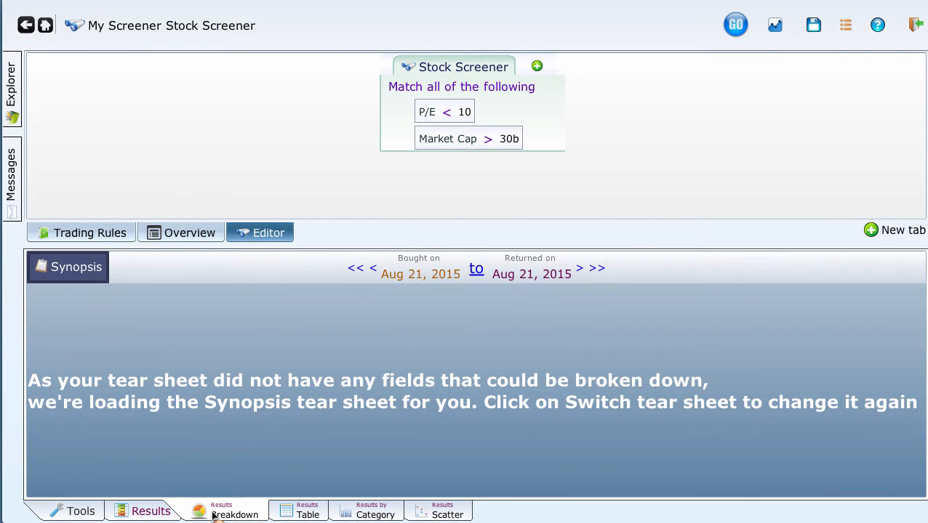
left_click(235, 511)
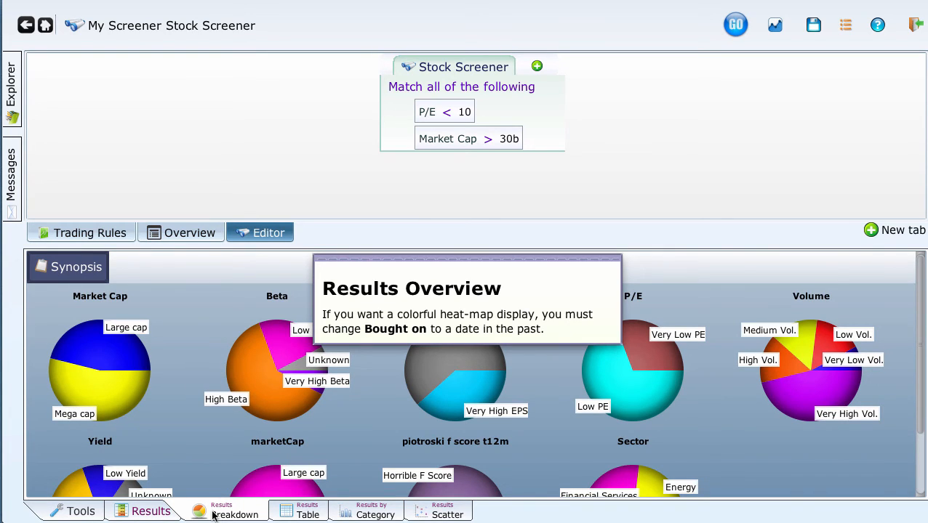
mouse_move(349, 395)
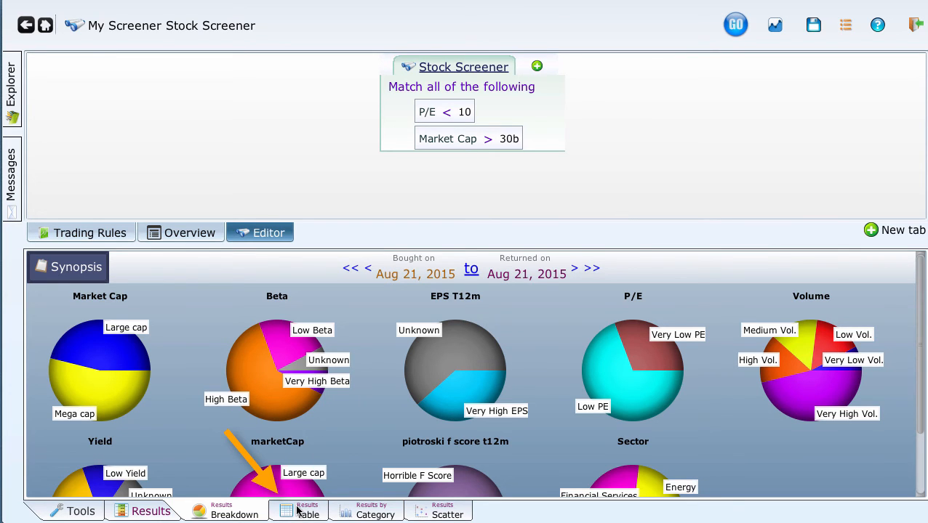
View the results as a stock table, by category, then as a return-versus-market-cap scatter plot.
left_click(307, 510)
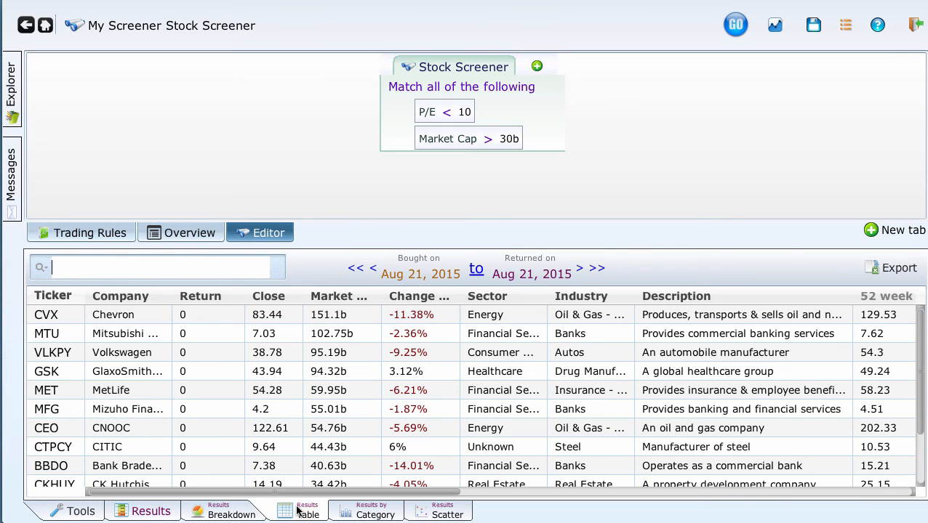
left_click(374, 510)
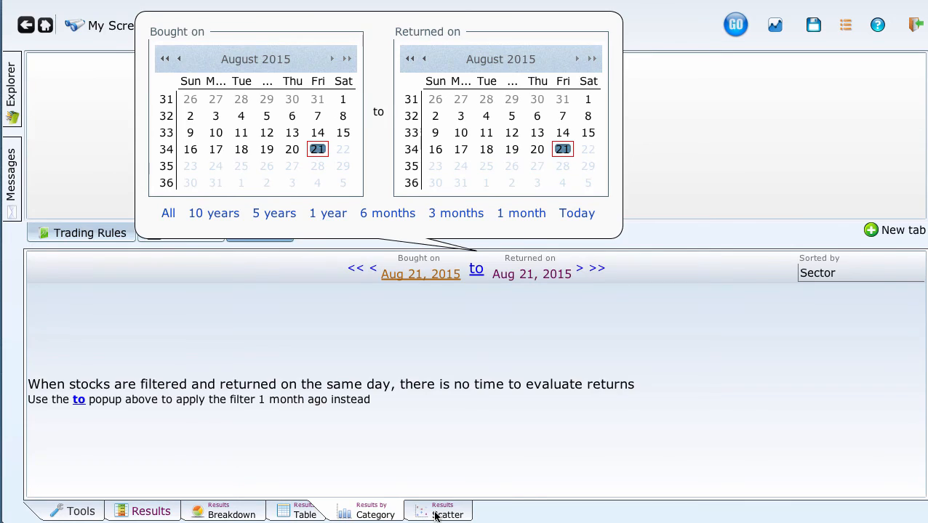
left_click(442, 510)
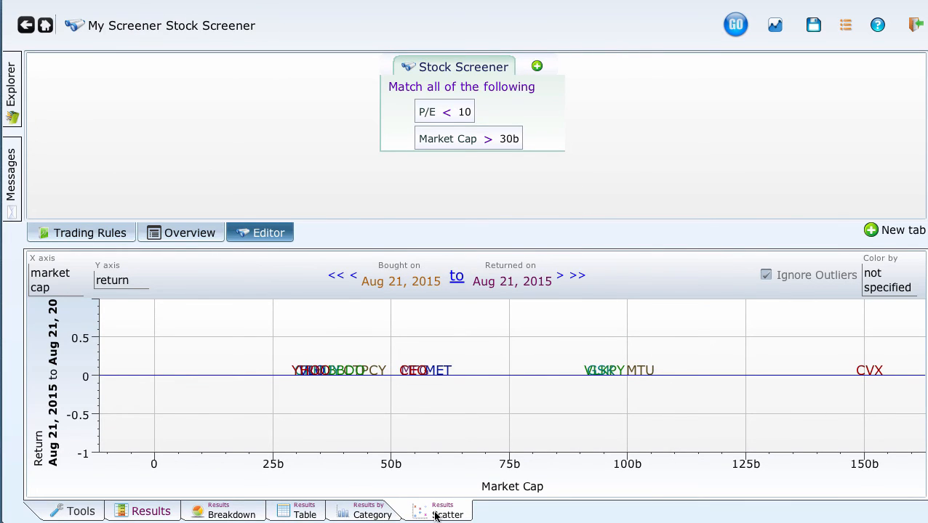